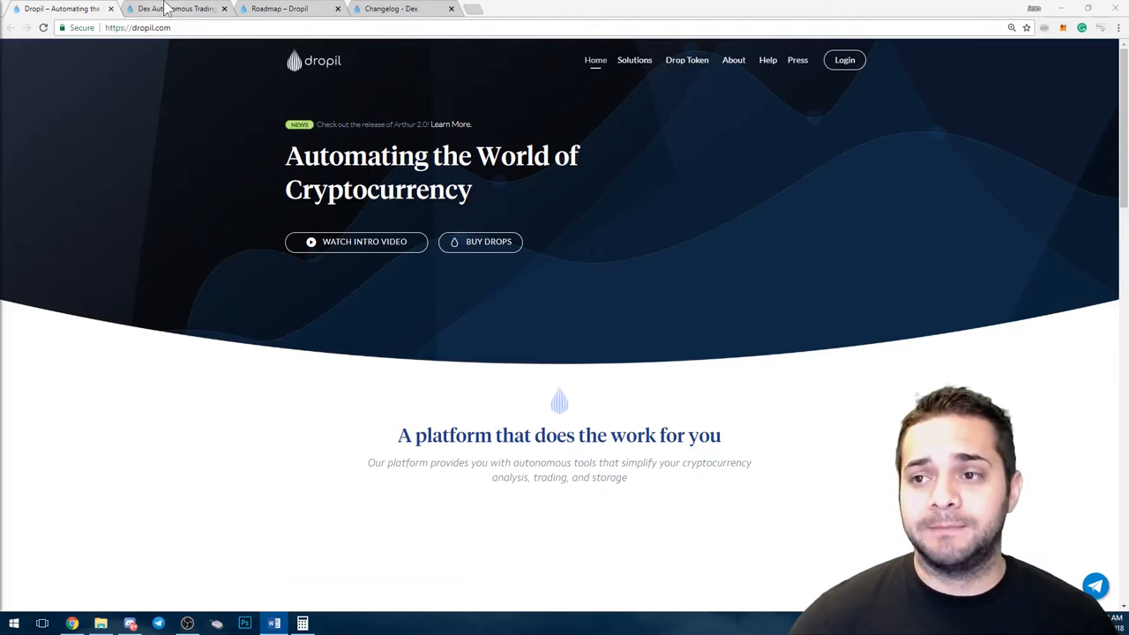
Switch to the Dex autonomous trading page and scroll through the DEX System description and dashboard preview
left_click(176, 9)
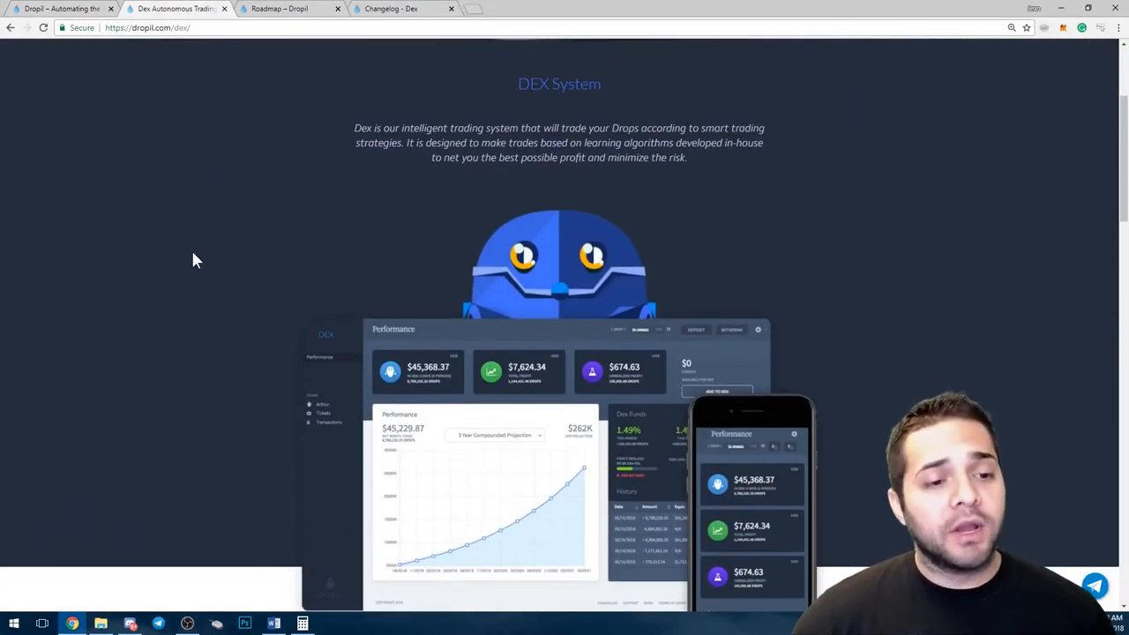
mouse_move(168, 321)
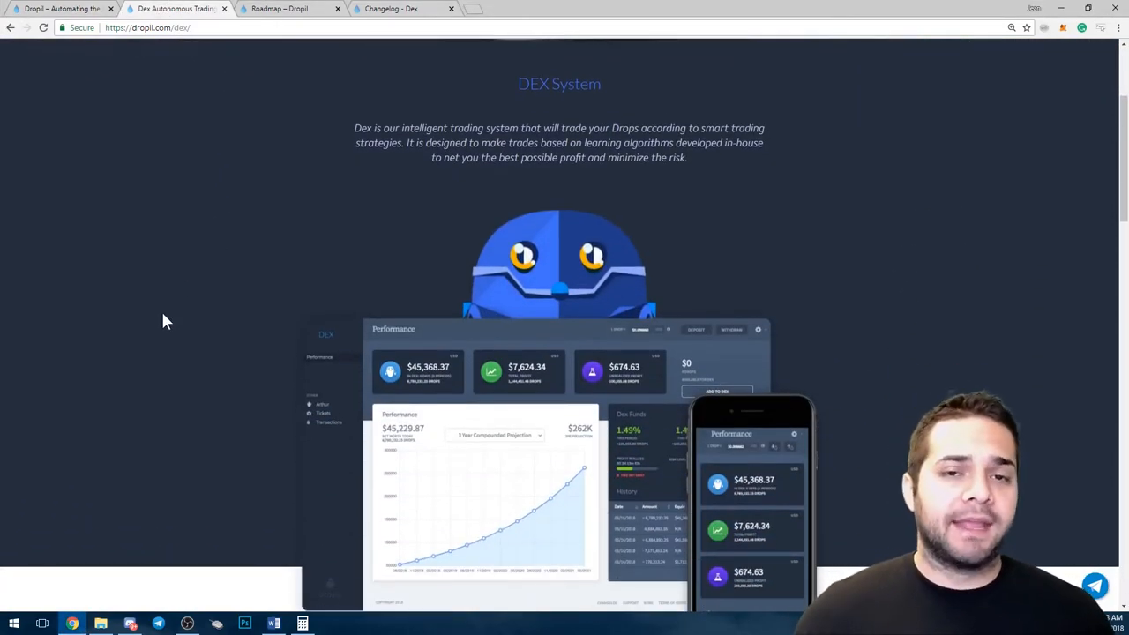
scroll("down", 3)
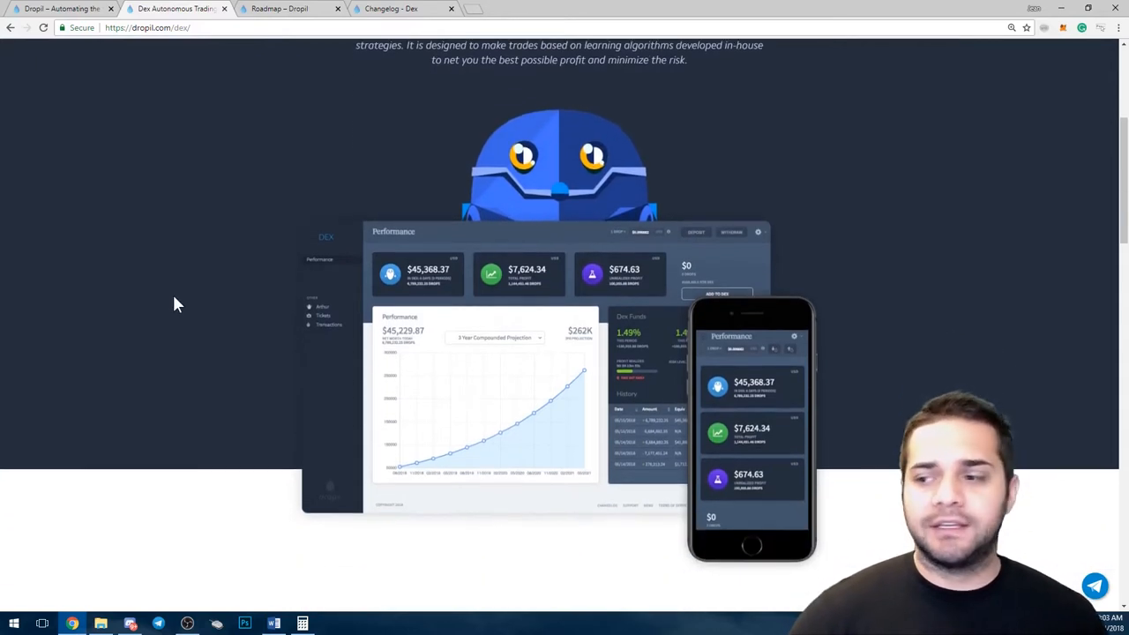
mouse_move(436, 291)
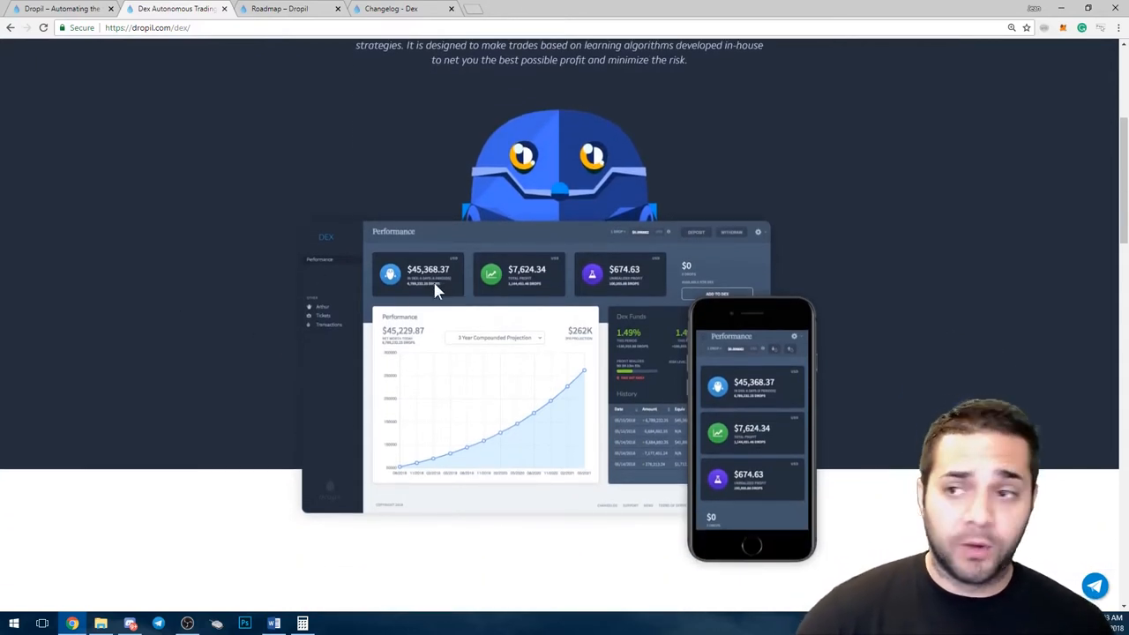
mouse_move(386, 298)
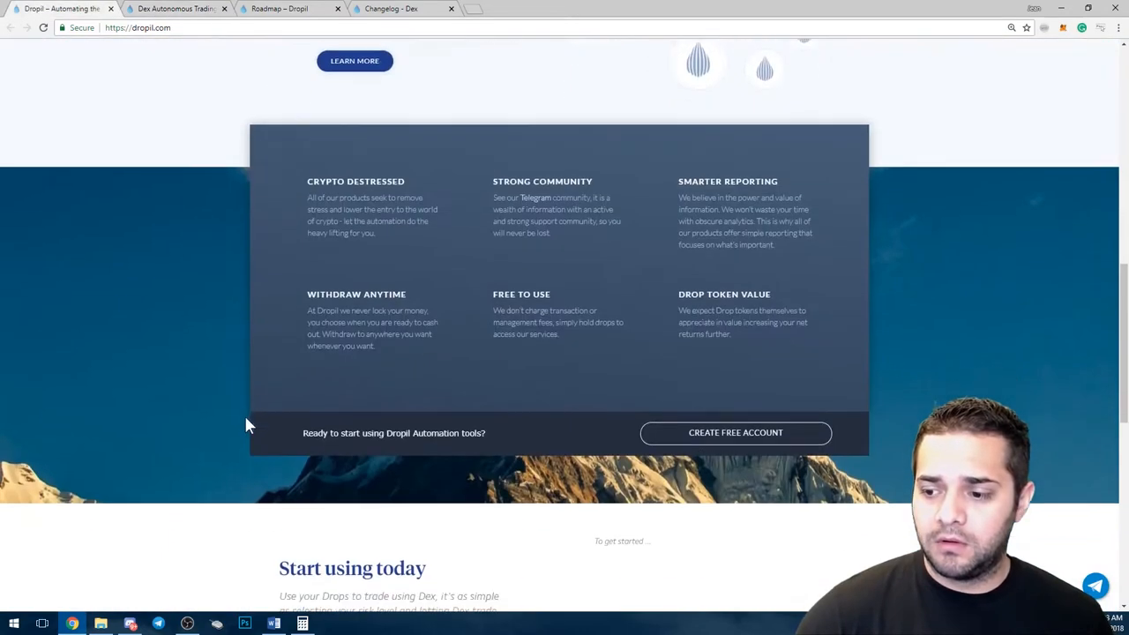
scroll("down", 3)
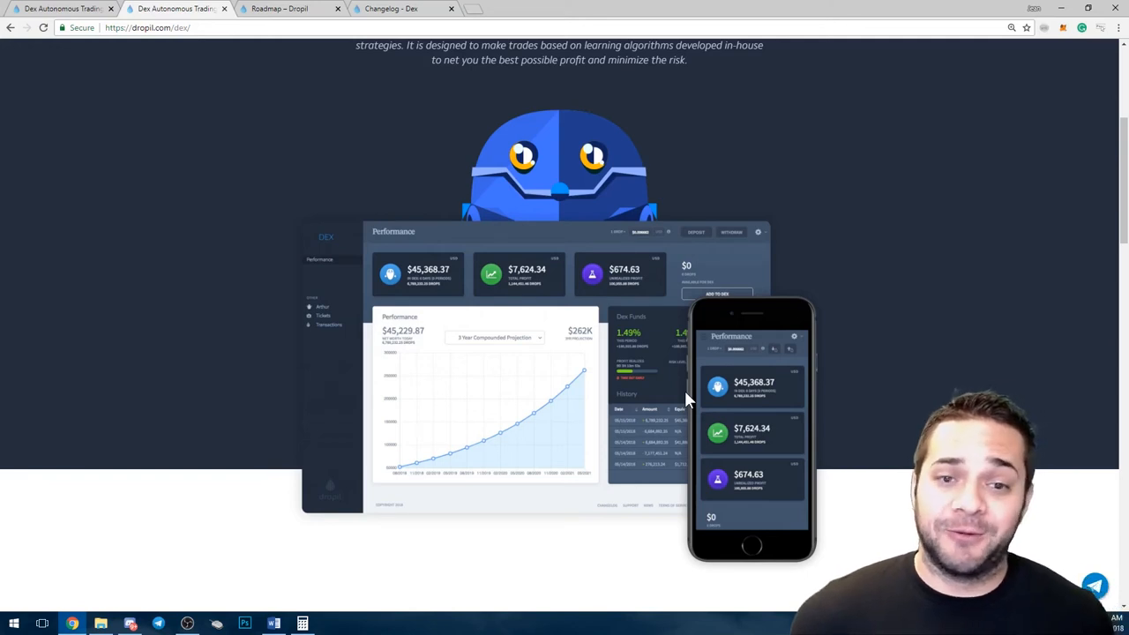
Switch to the Dex changelog page and scroll through it toward the oldest entries
scroll("down", 3)
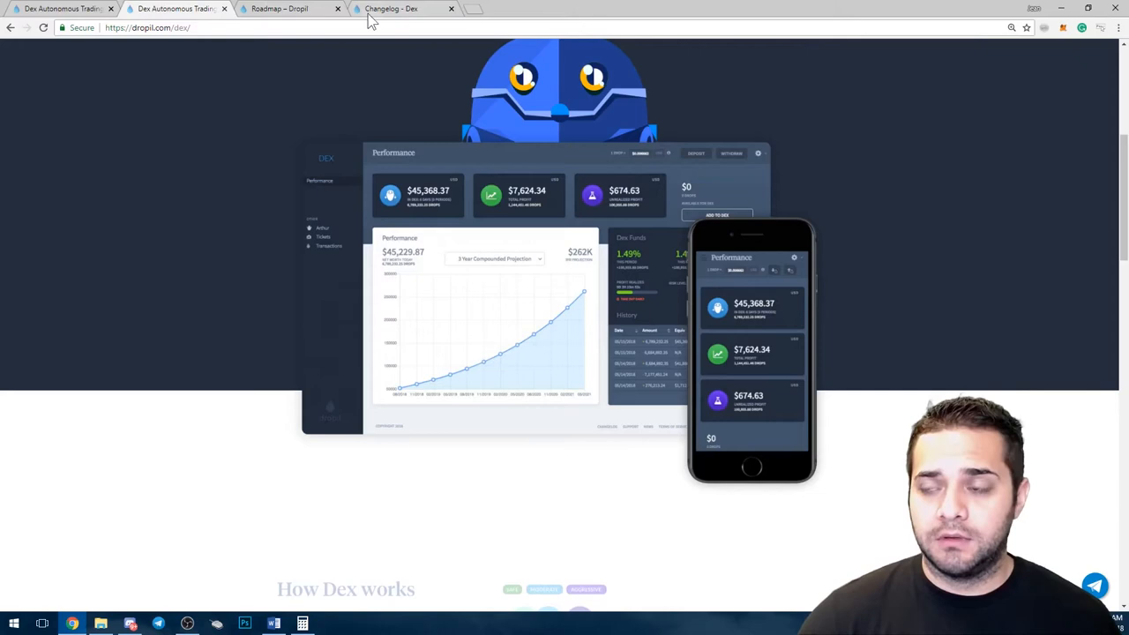
left_click(397, 8)
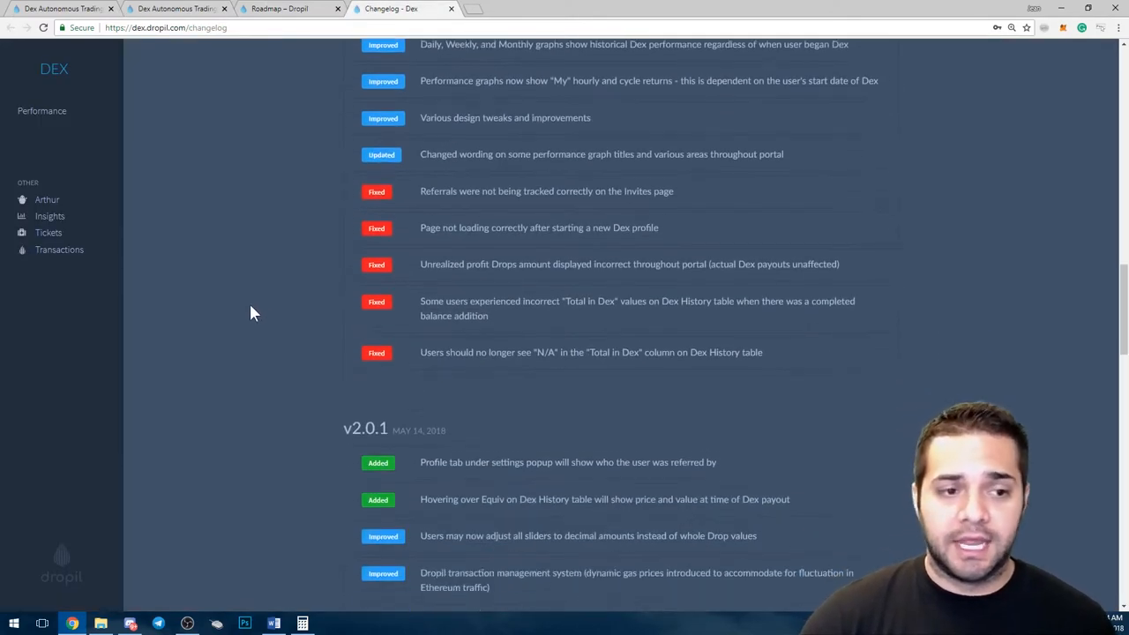
scroll("down", 3)
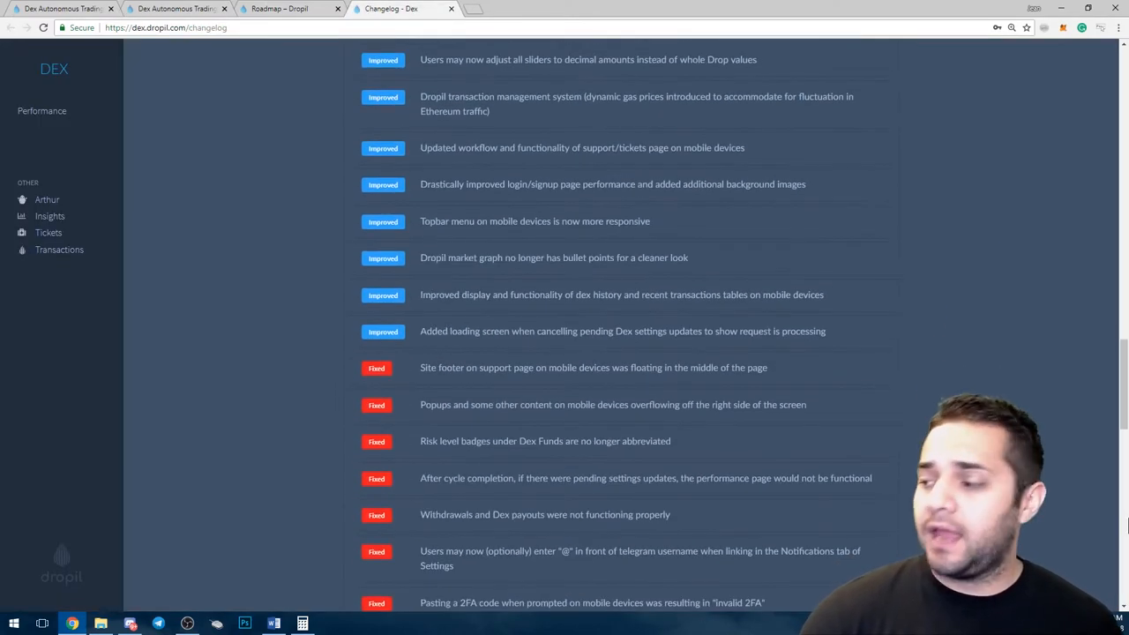
scroll("up", 3)
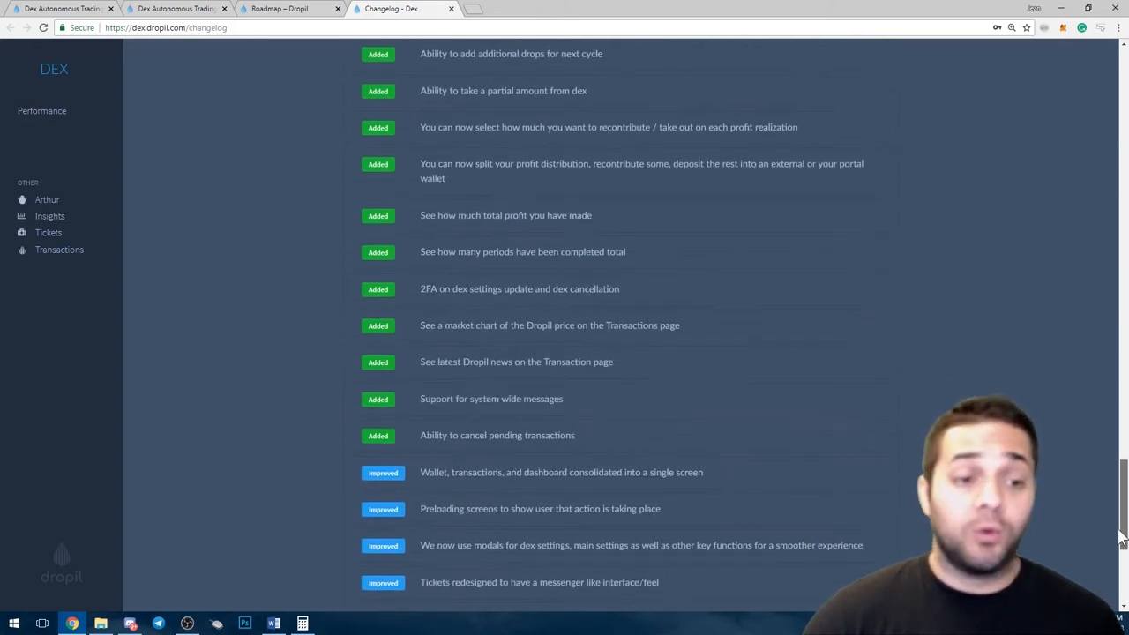
scroll("down", 3)
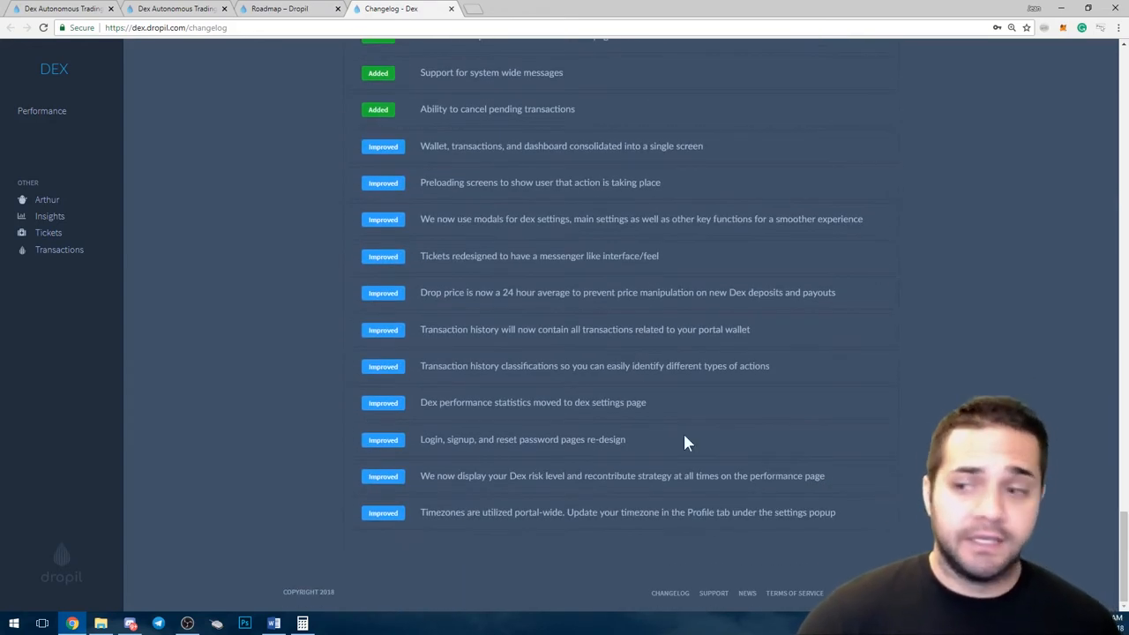
mouse_move(320, 446)
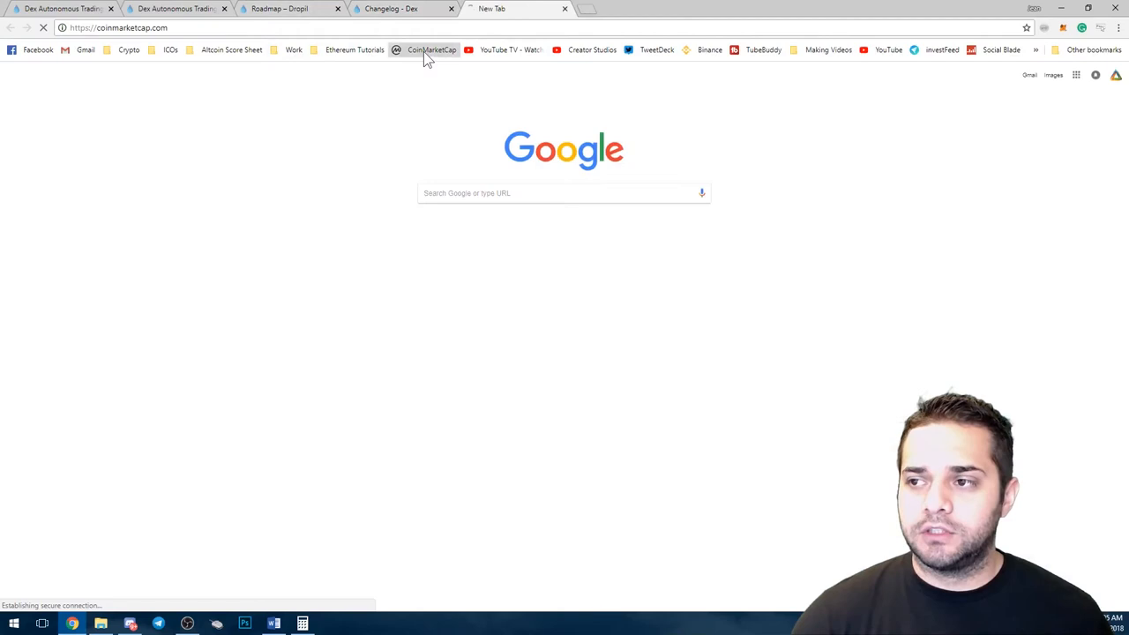
Search CoinMarketCap for 'dropil', open the Dropil (DROP) page and show its Markets list
left_click(431, 49)
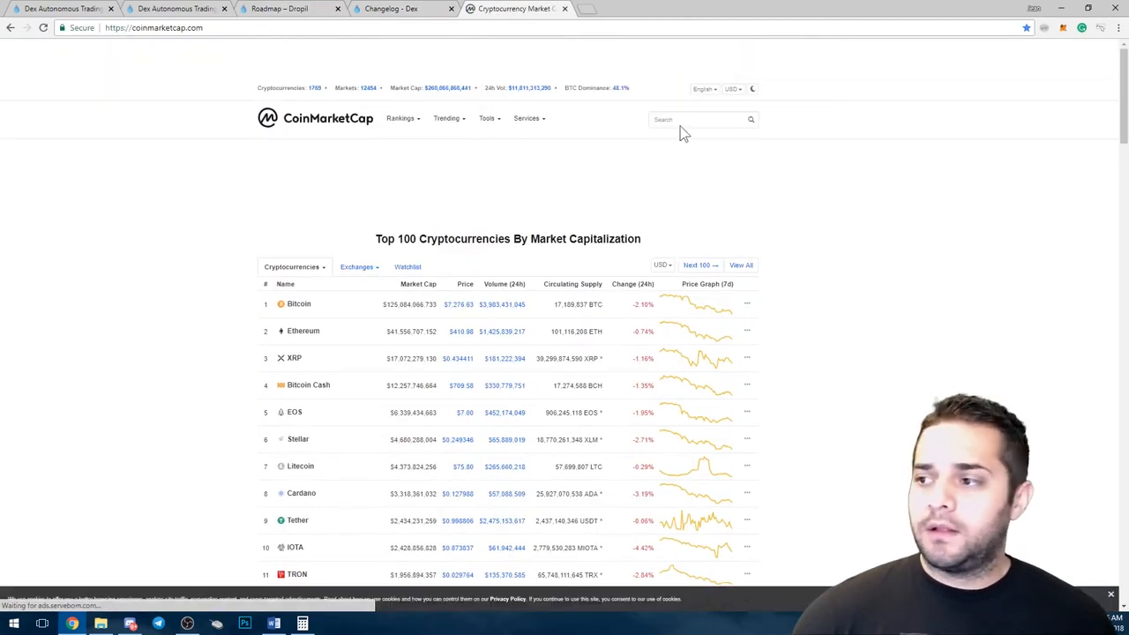
type("dropil")
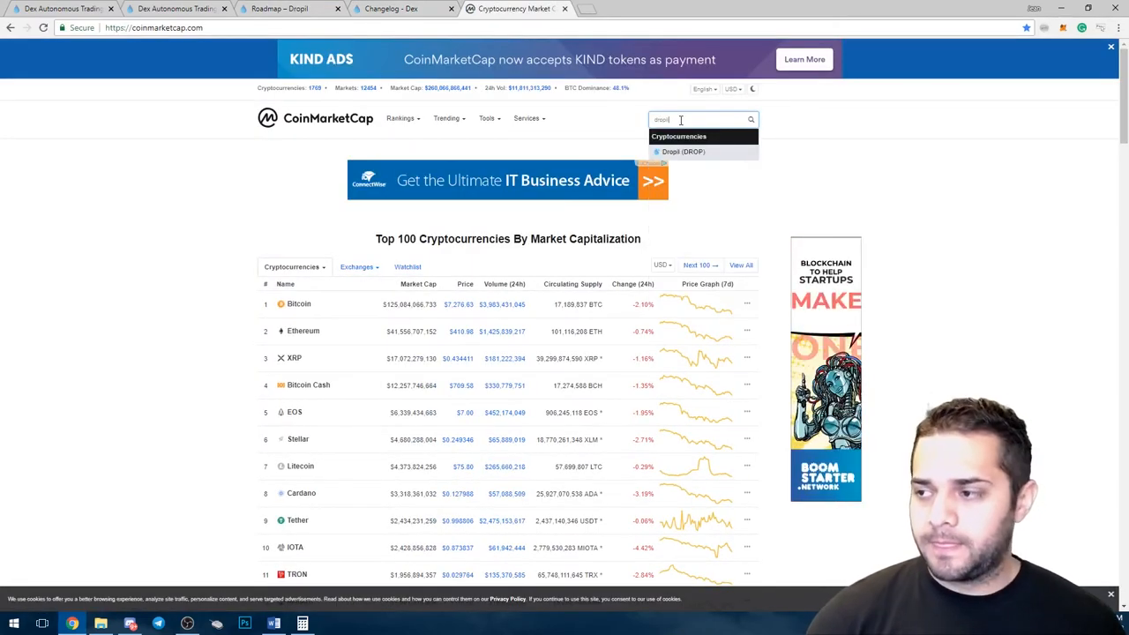
left_click(684, 152)
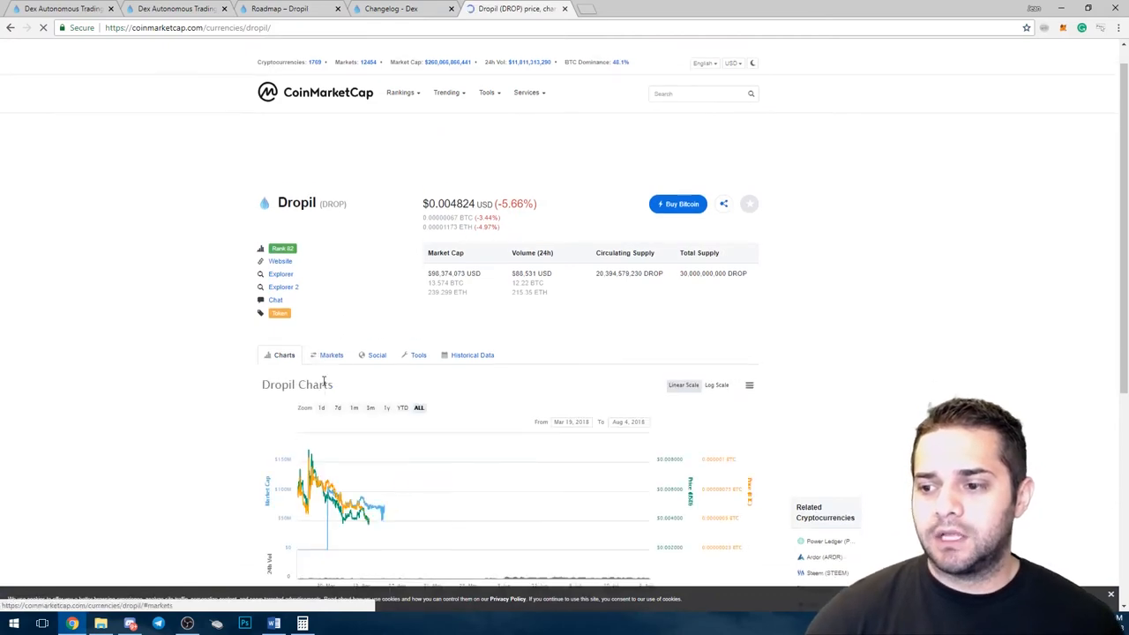
left_click(331, 355)
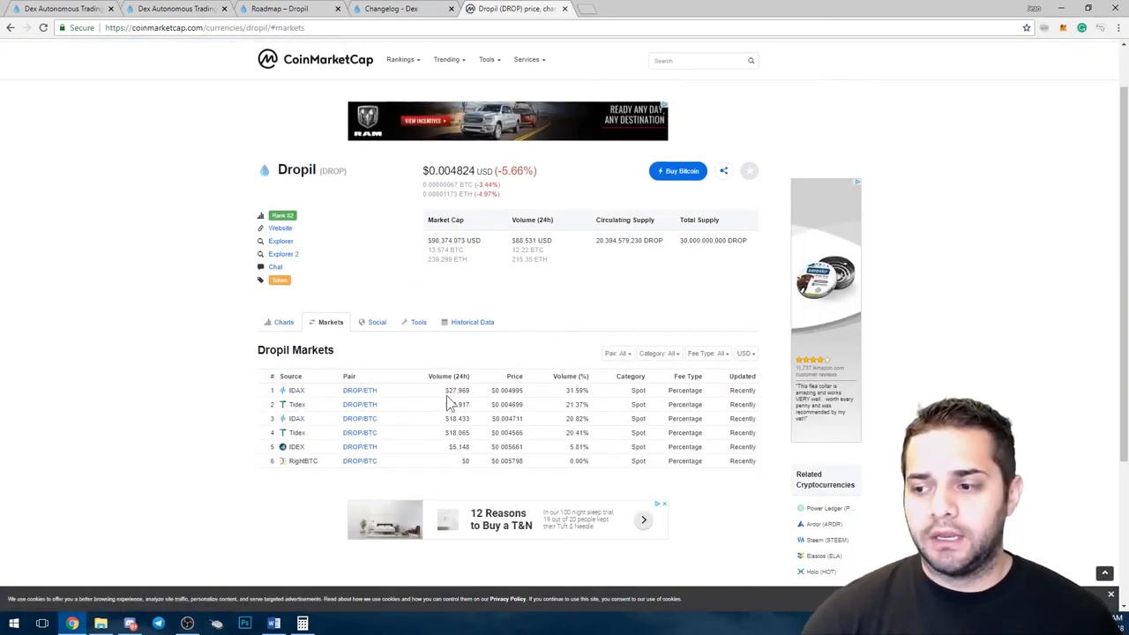
mouse_move(295, 404)
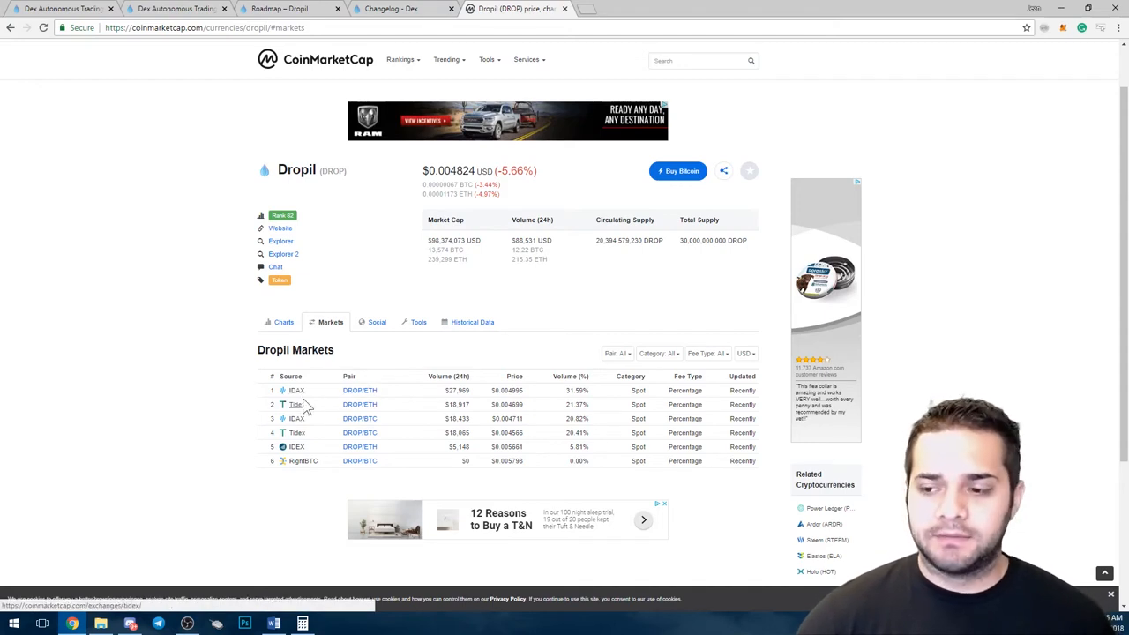
mouse_move(300, 397)
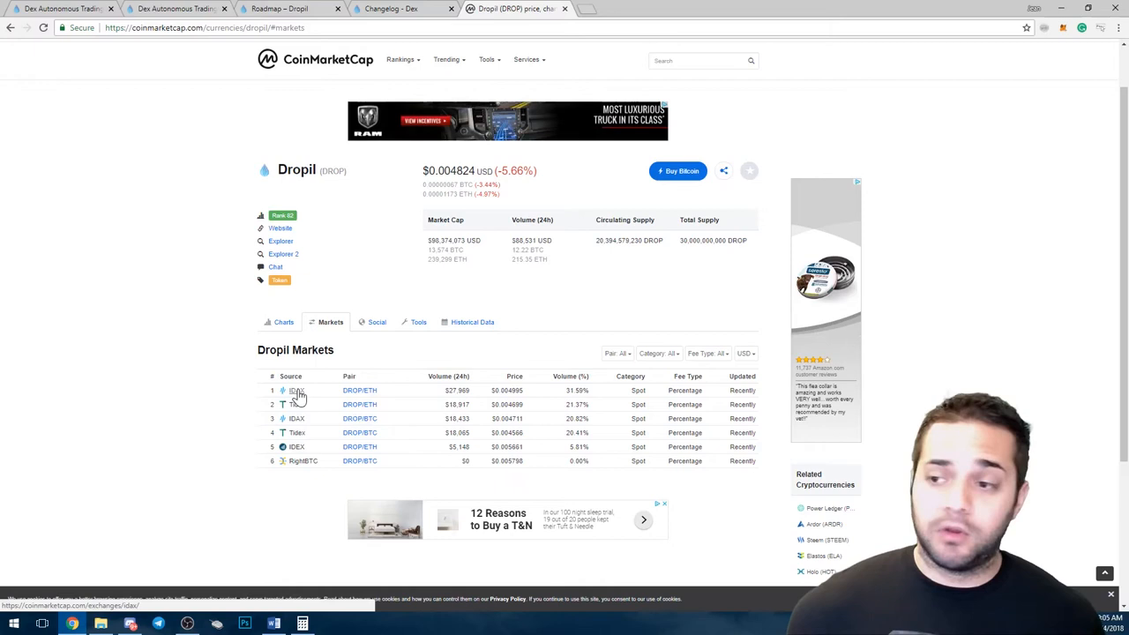
mouse_move(268, 430)
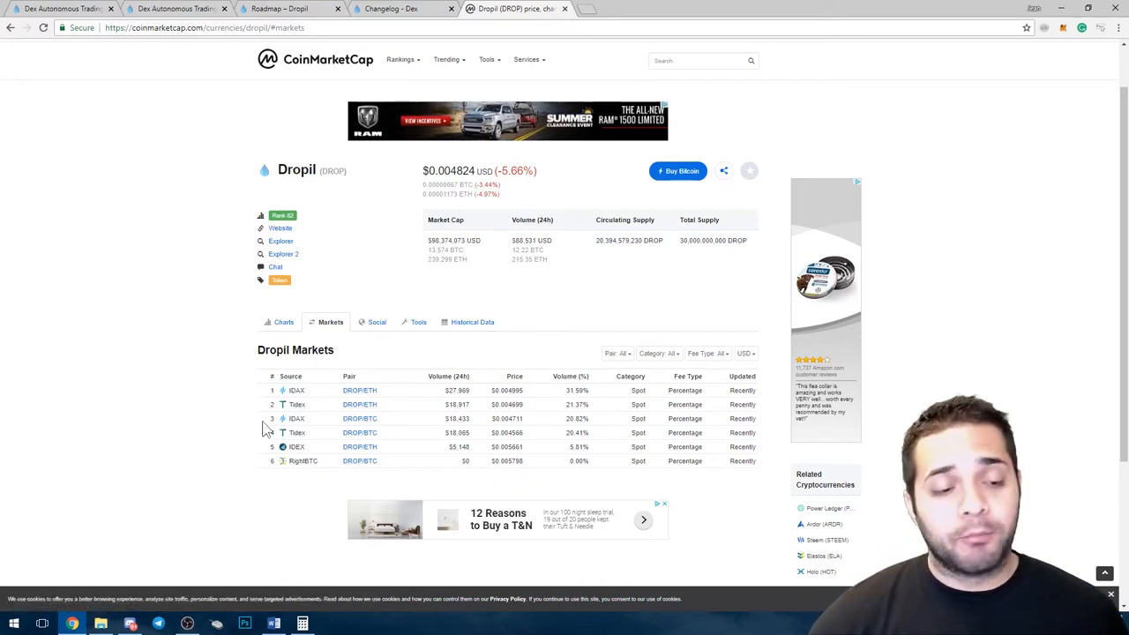
Highlight the DROP/ETH pair on IDAX and Dropil's 24-hour trading volume
double_click(359, 390)
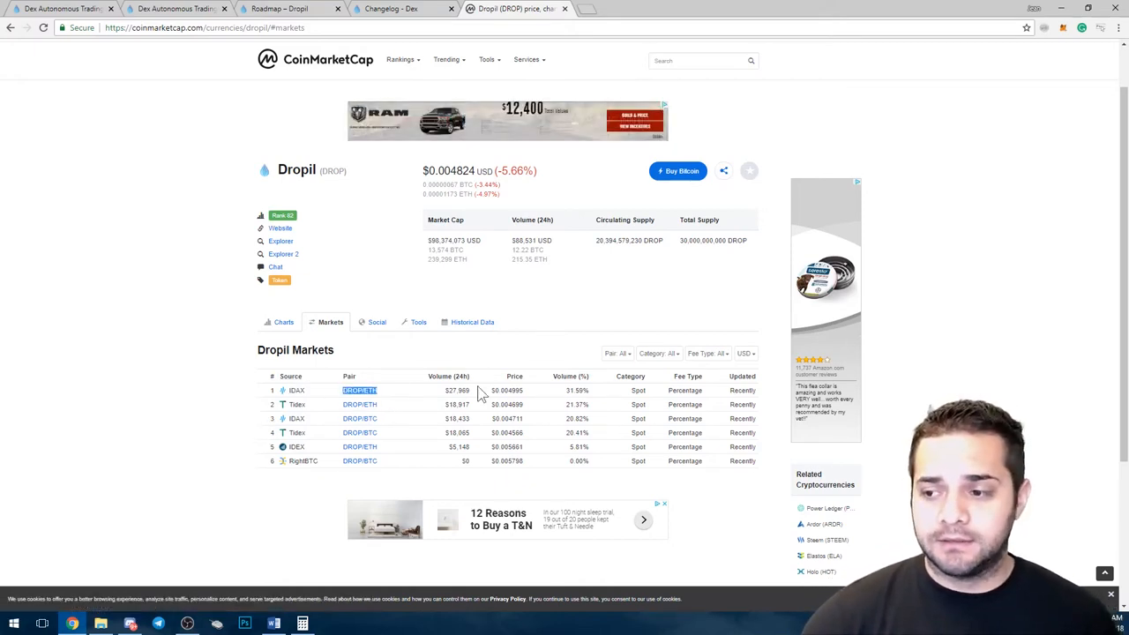
double_click(532, 240)
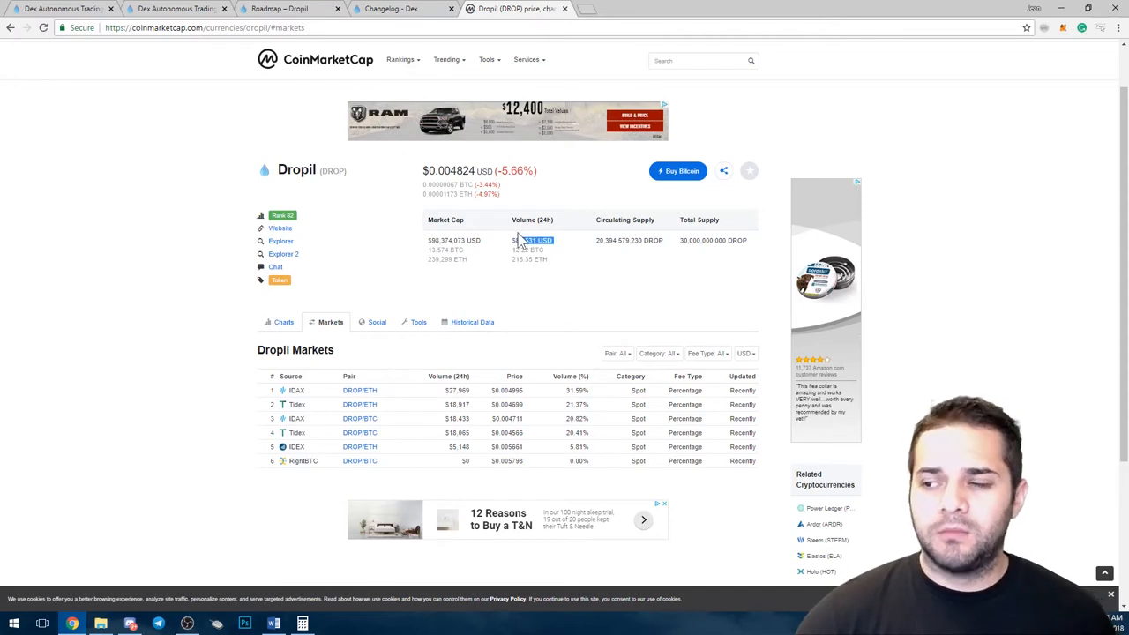
mouse_move(555, 287)
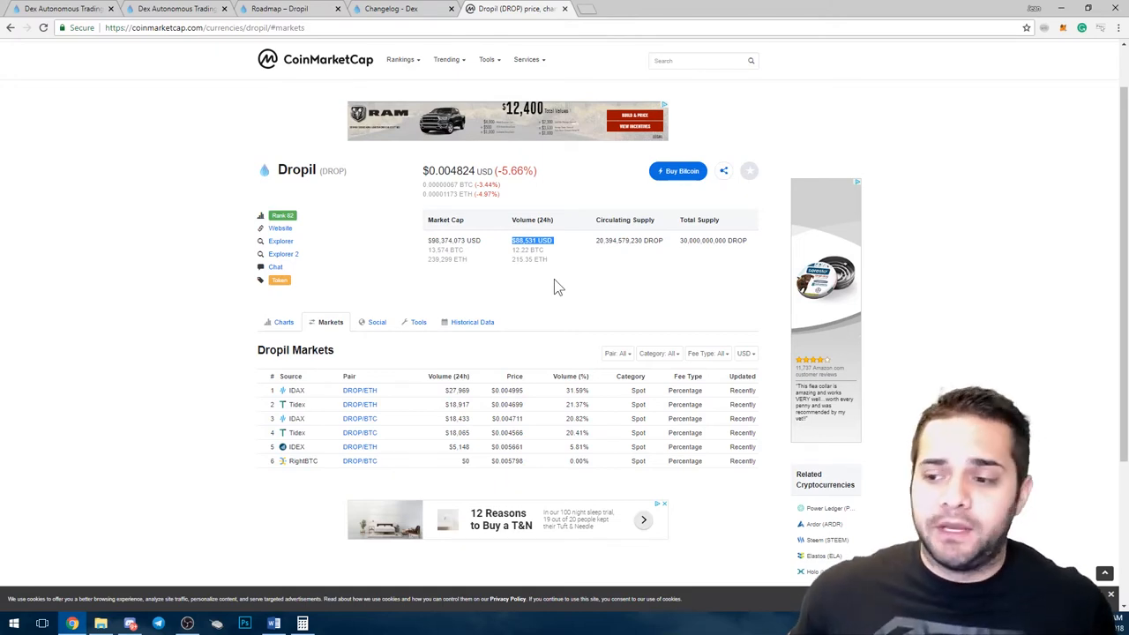
mouse_move(157, 338)
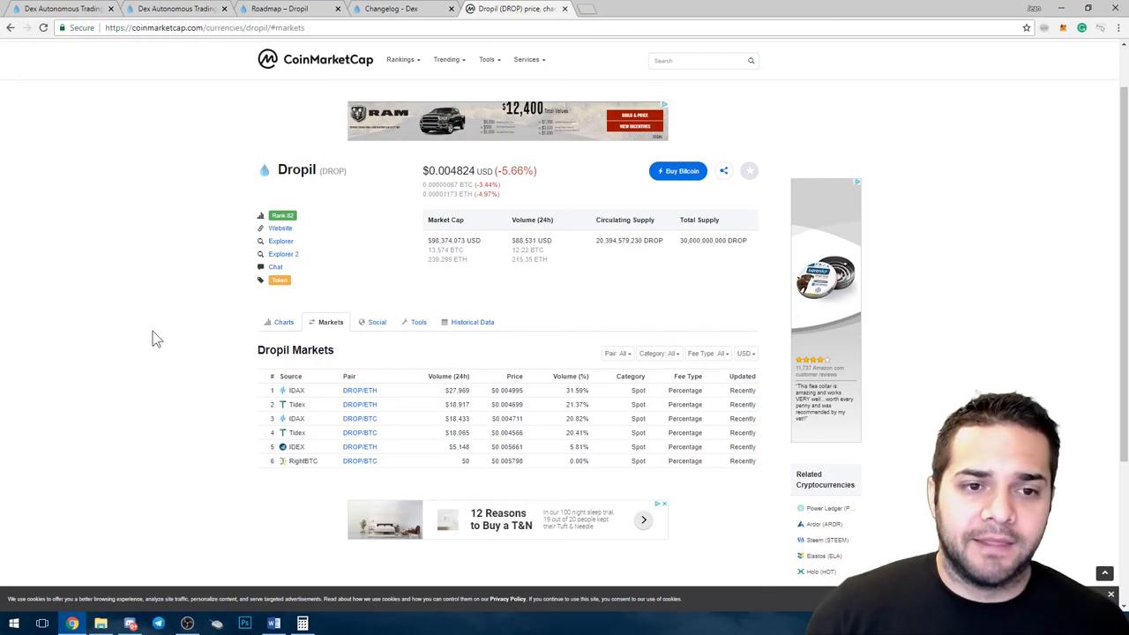
Switch to the Dropil roadmap page and scroll down through its later milestones
left_click(283, 9)
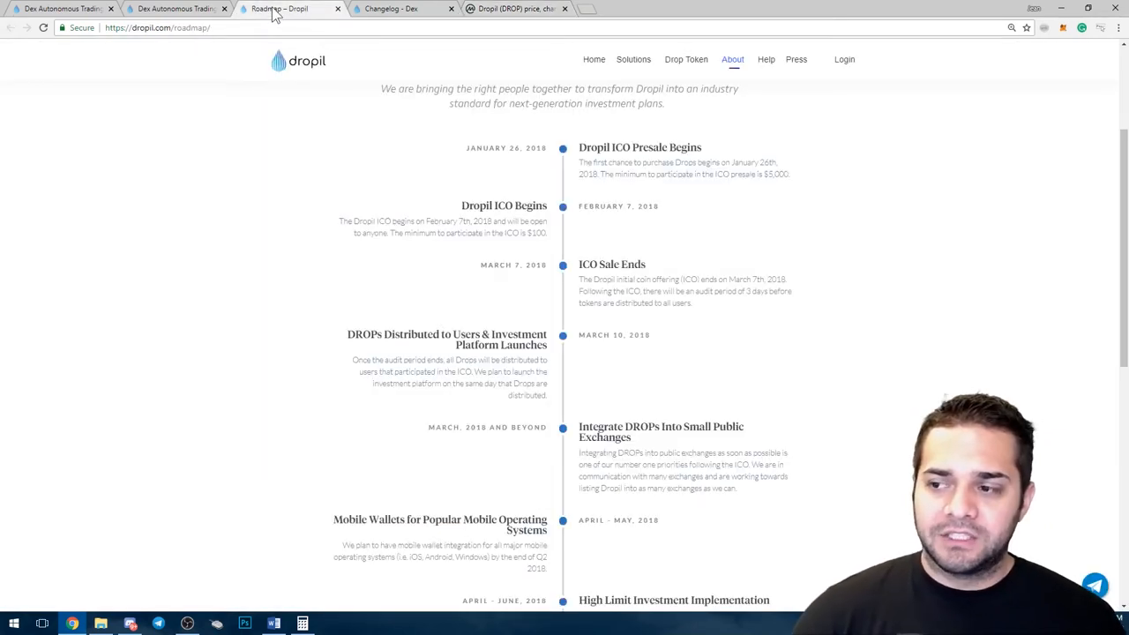
mouse_move(368, 317)
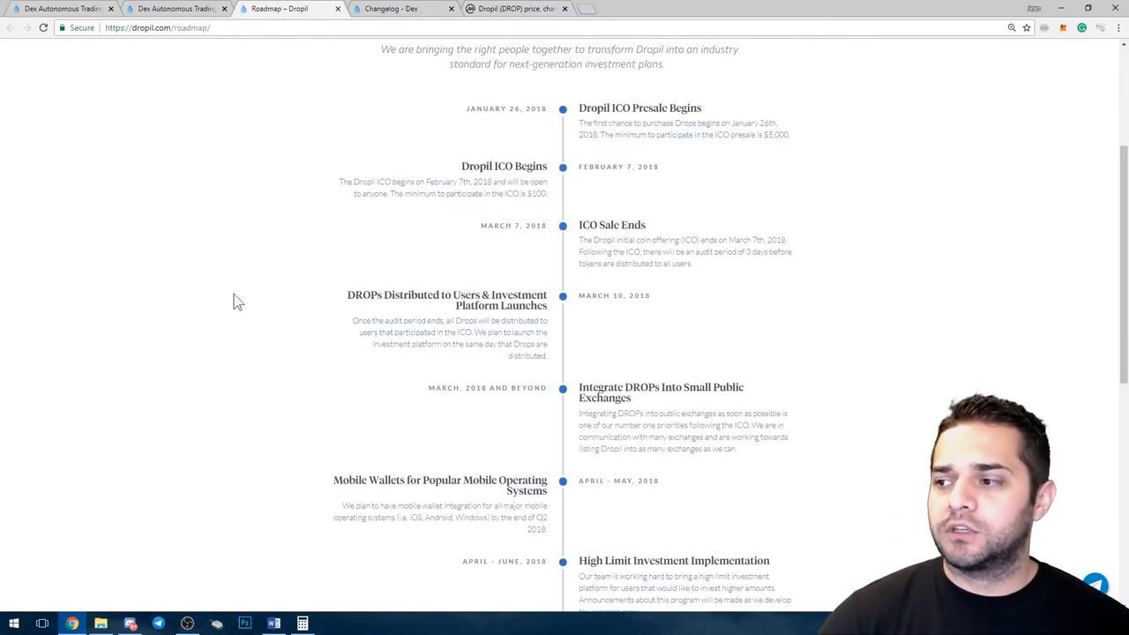
double_click(619, 167)
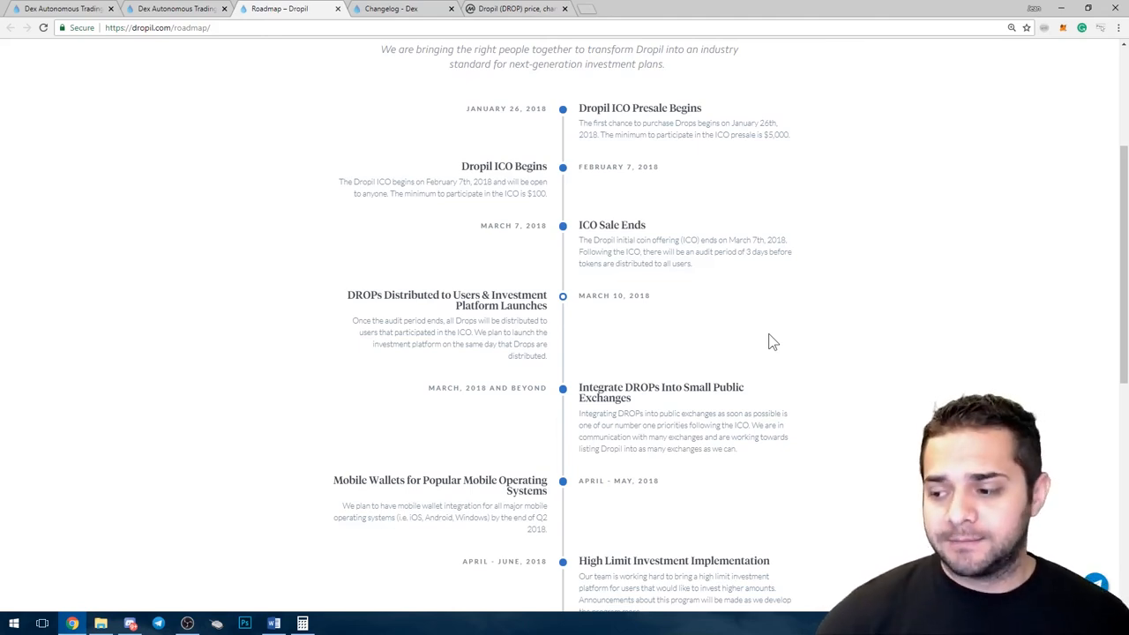
scroll("down", 3)
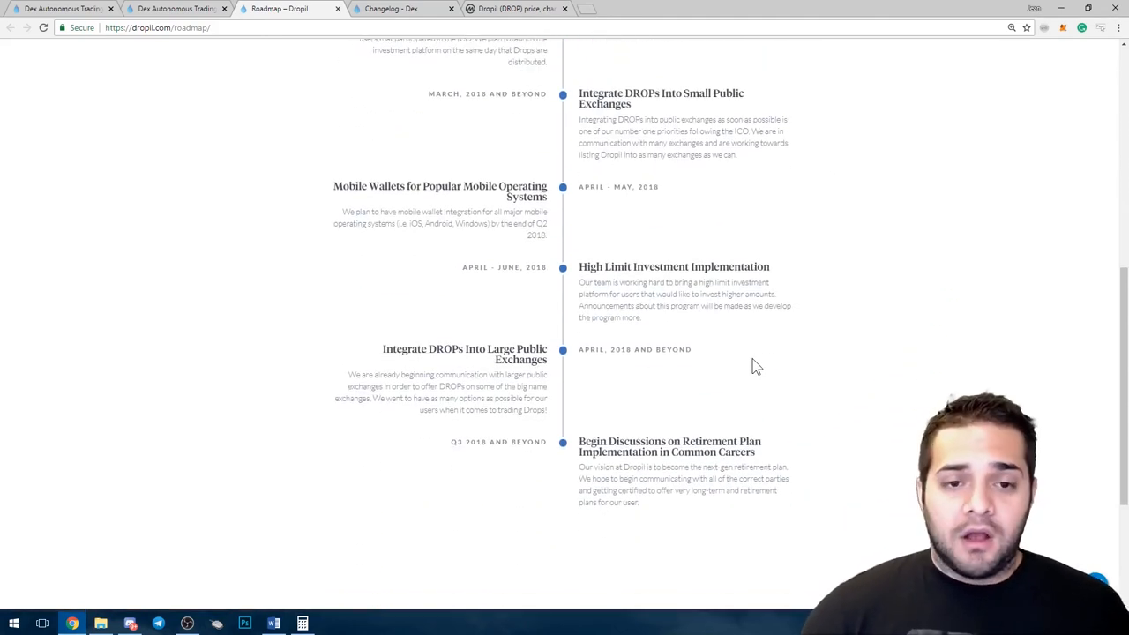